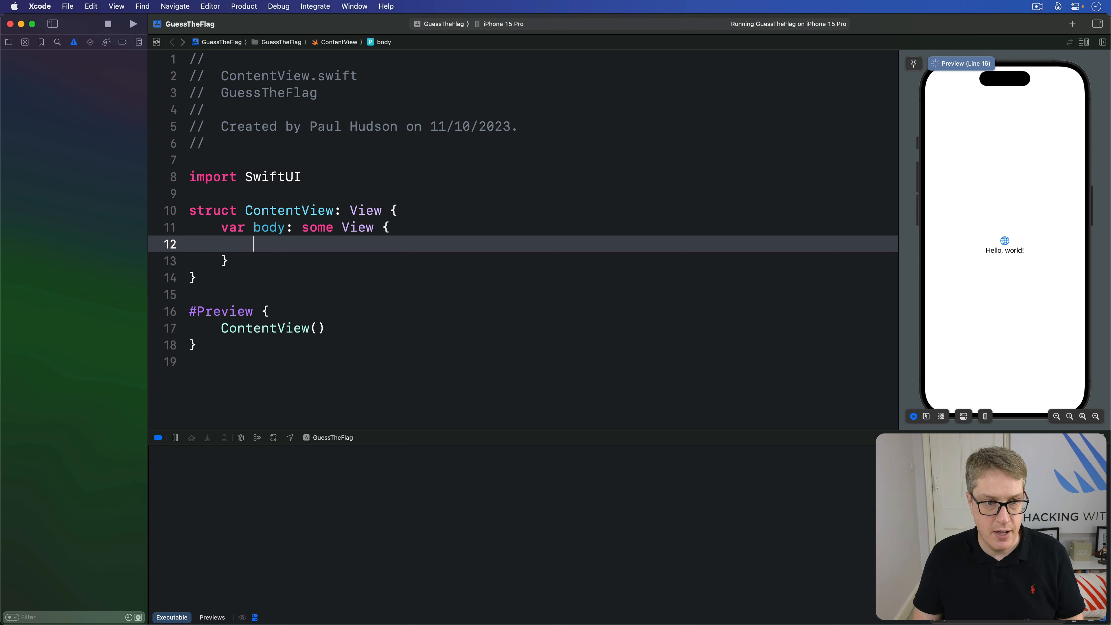
Make the body a LinearGradient of [.white, .black] from .top to .bottom
type("LinearG")
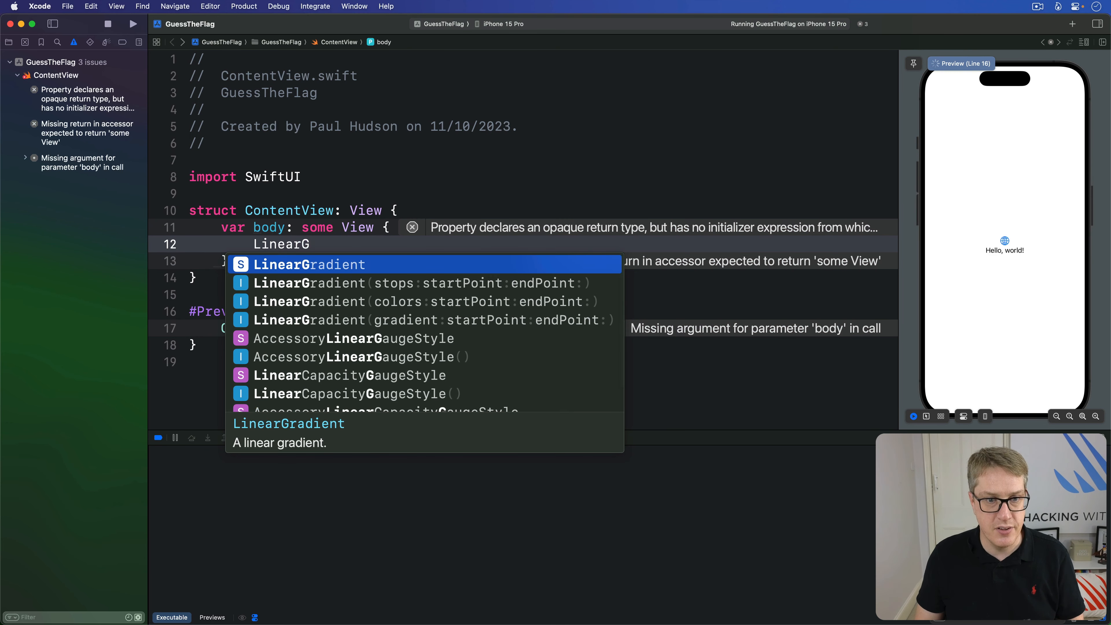
left_click(424, 301)
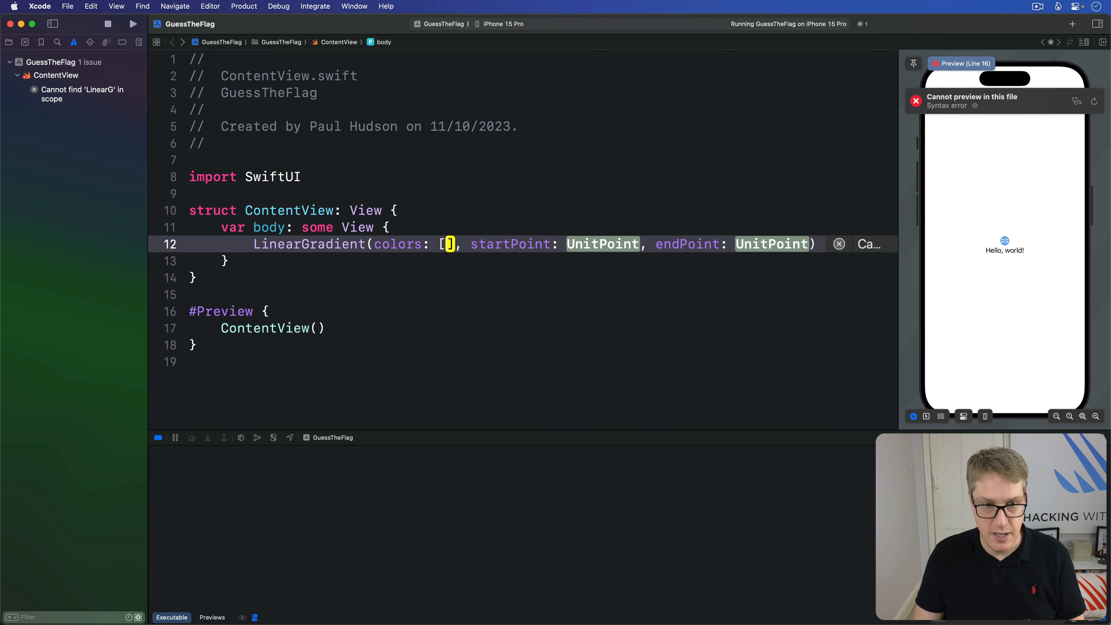
type(".white, .black")
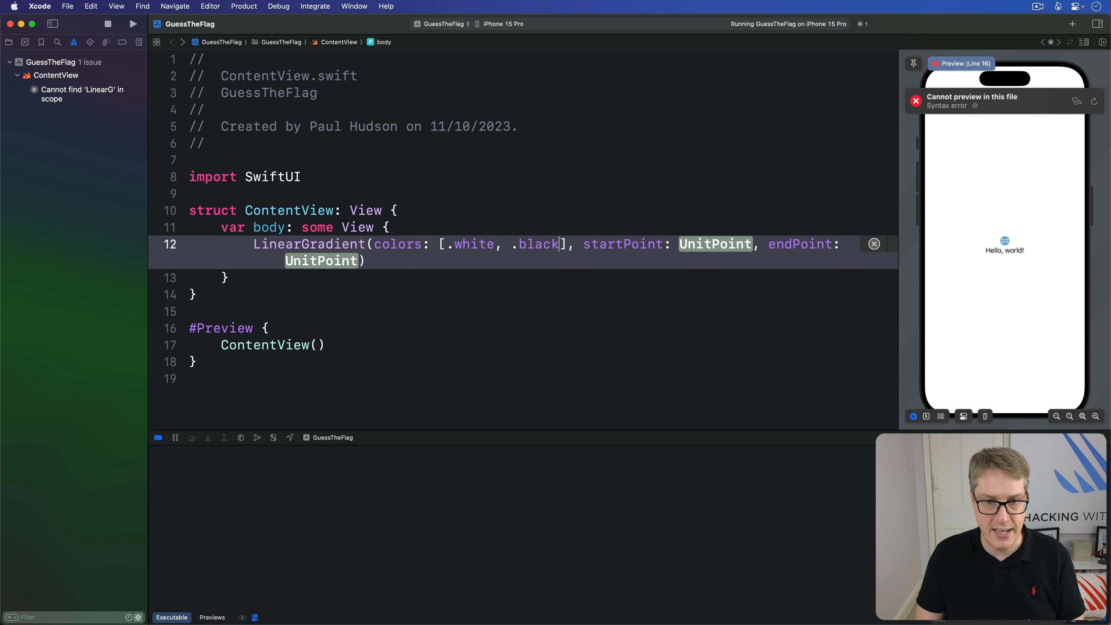
type(".top")
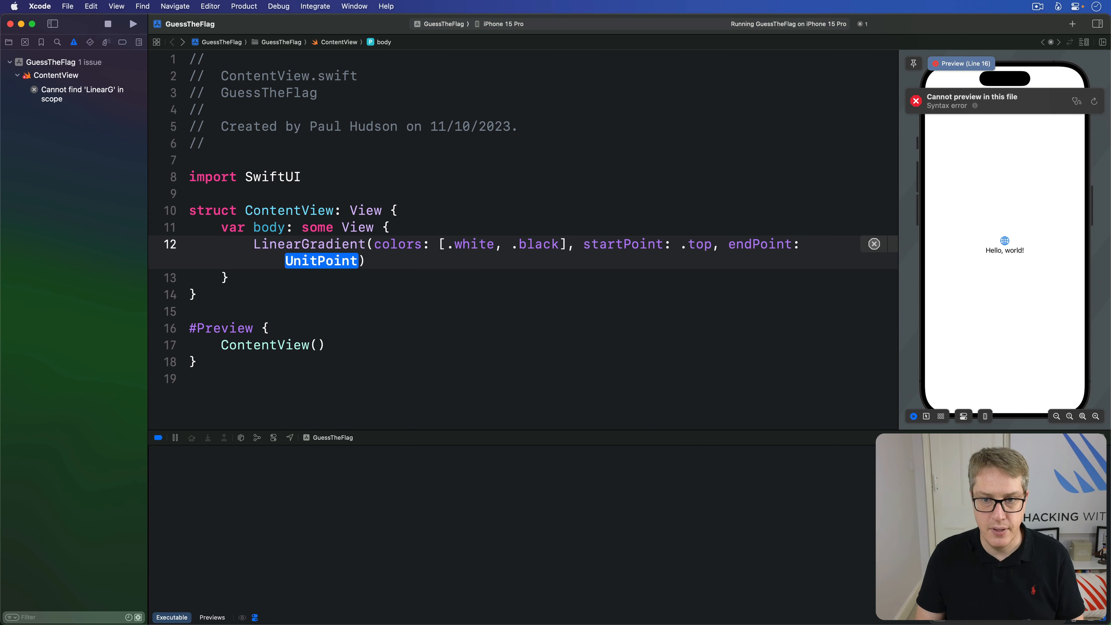
type(".bottom")
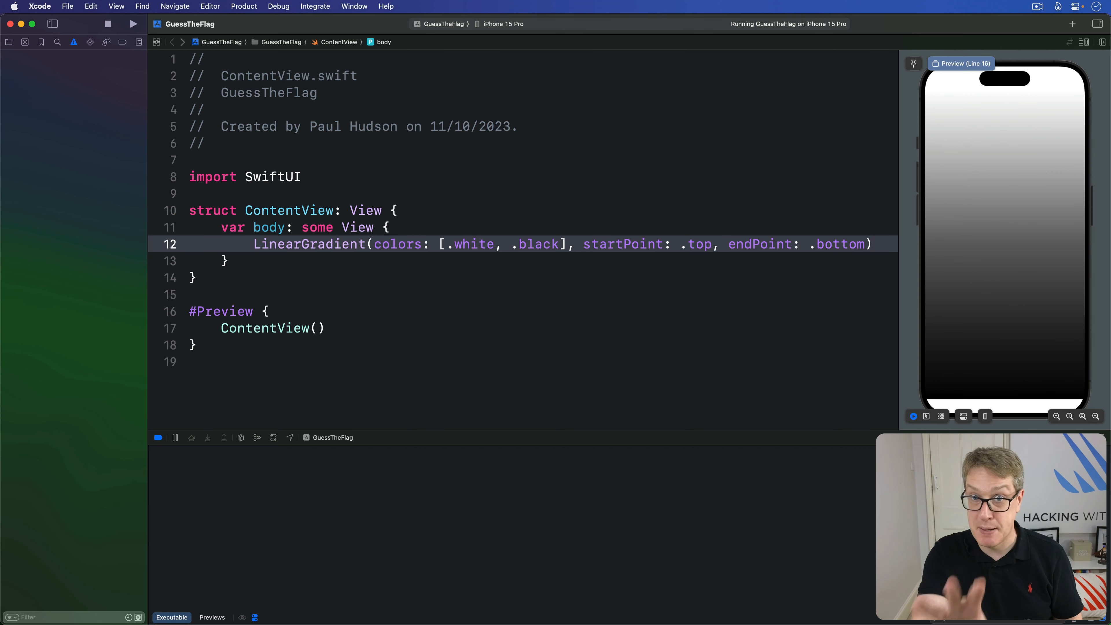
Switch colors: to stops: with Gradient.Stop white at 0.45 and black at 0.55
left_click(423, 244)
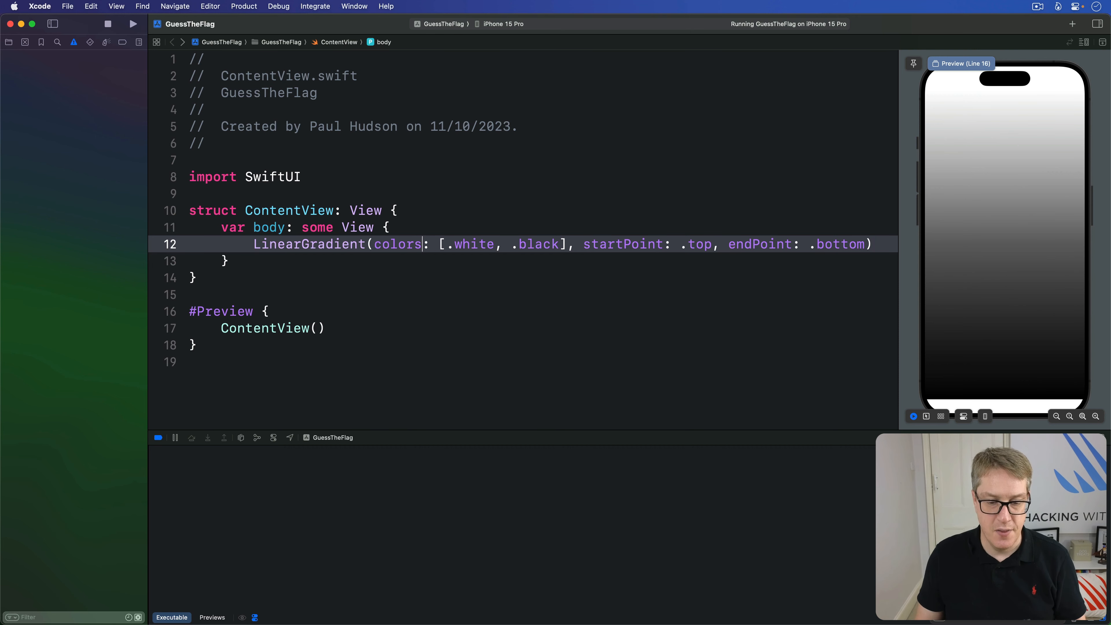
type("stops")
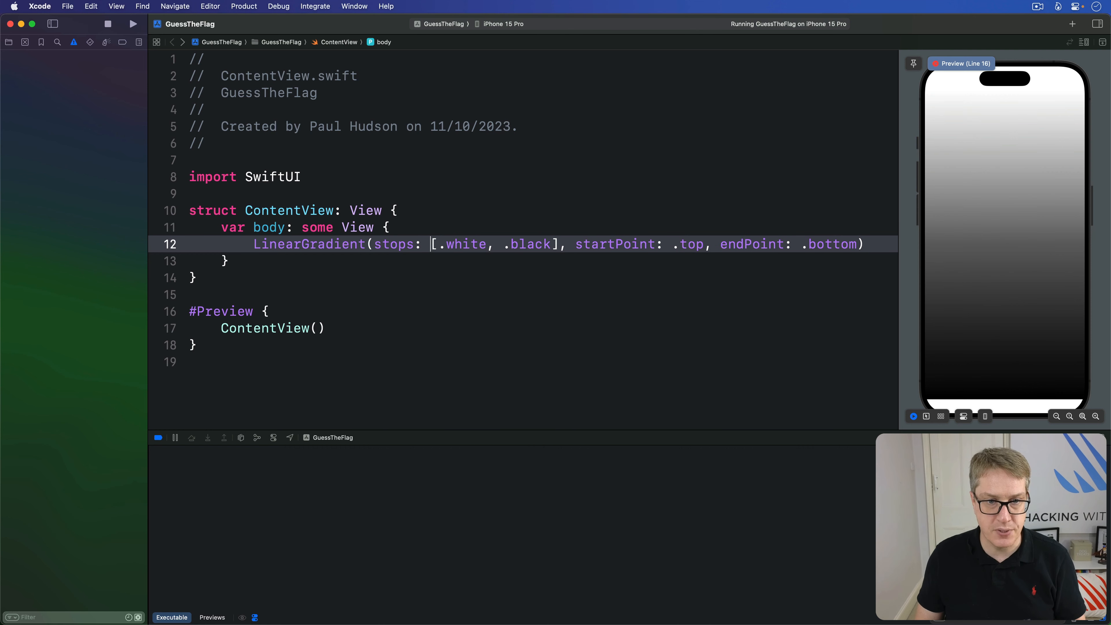
key("Return")
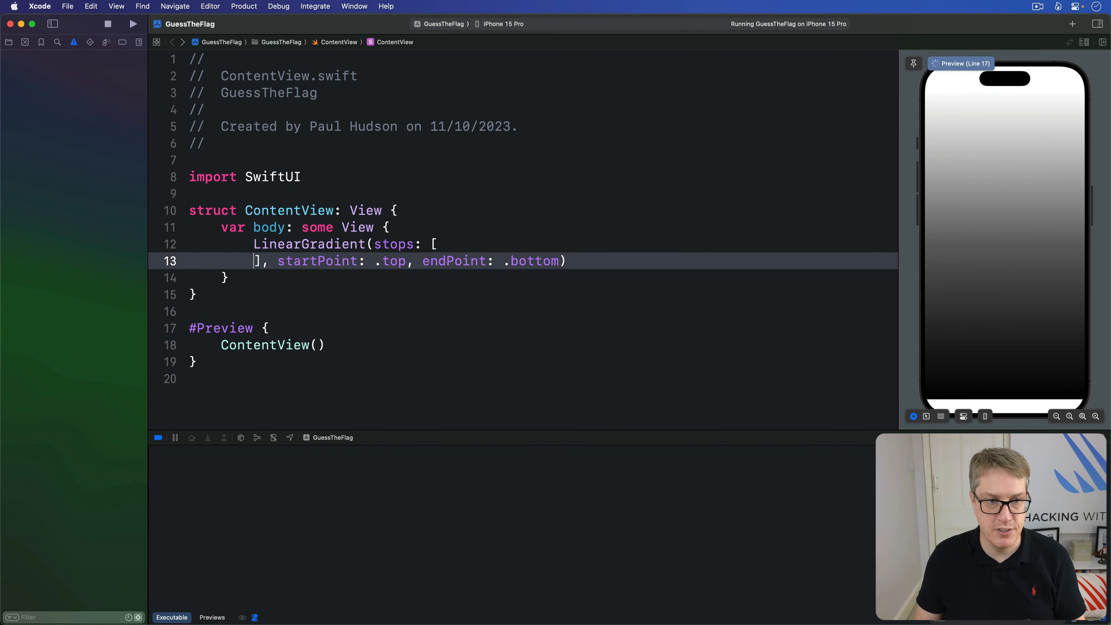
type("Gr")
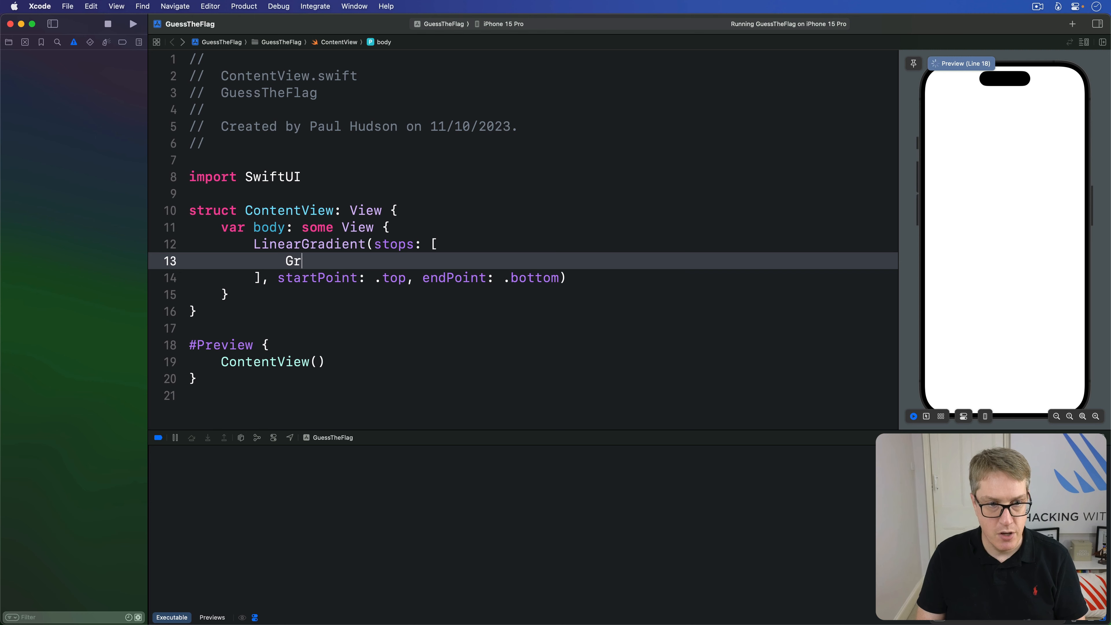
type("adient.S")
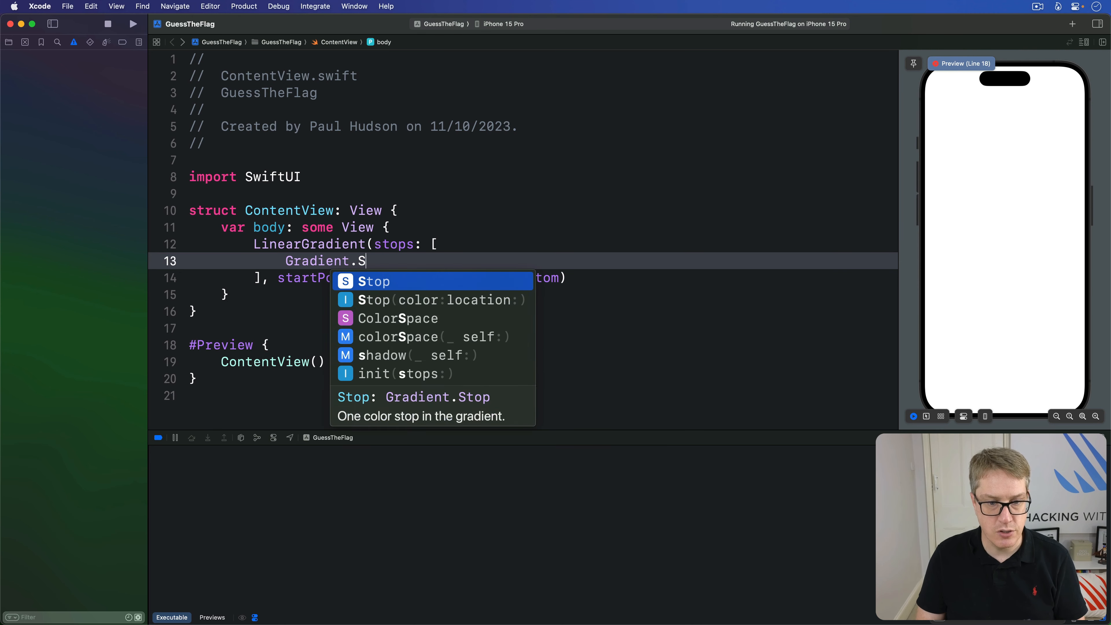
type("top(color: .white, location: 0.")
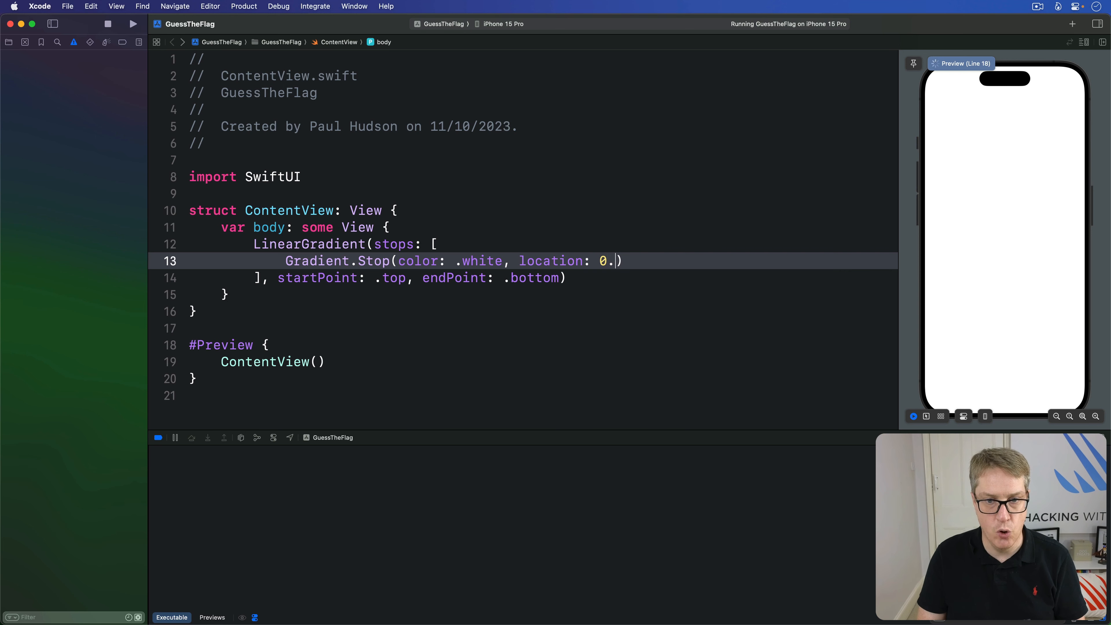
type("45")
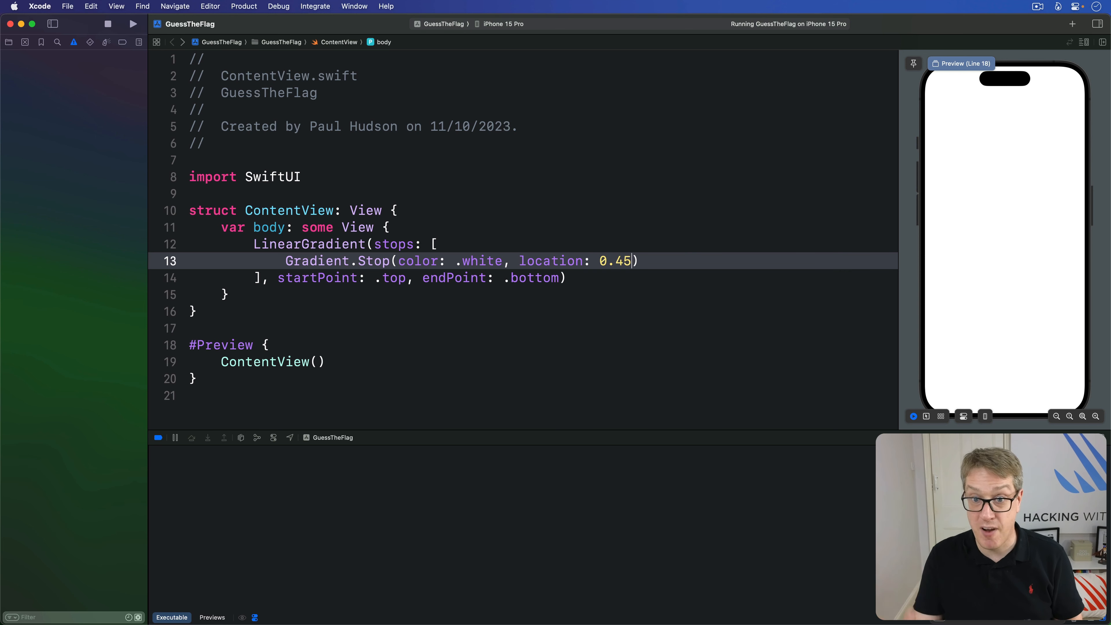
type(",")
type("Gradient.Stop(color: .")
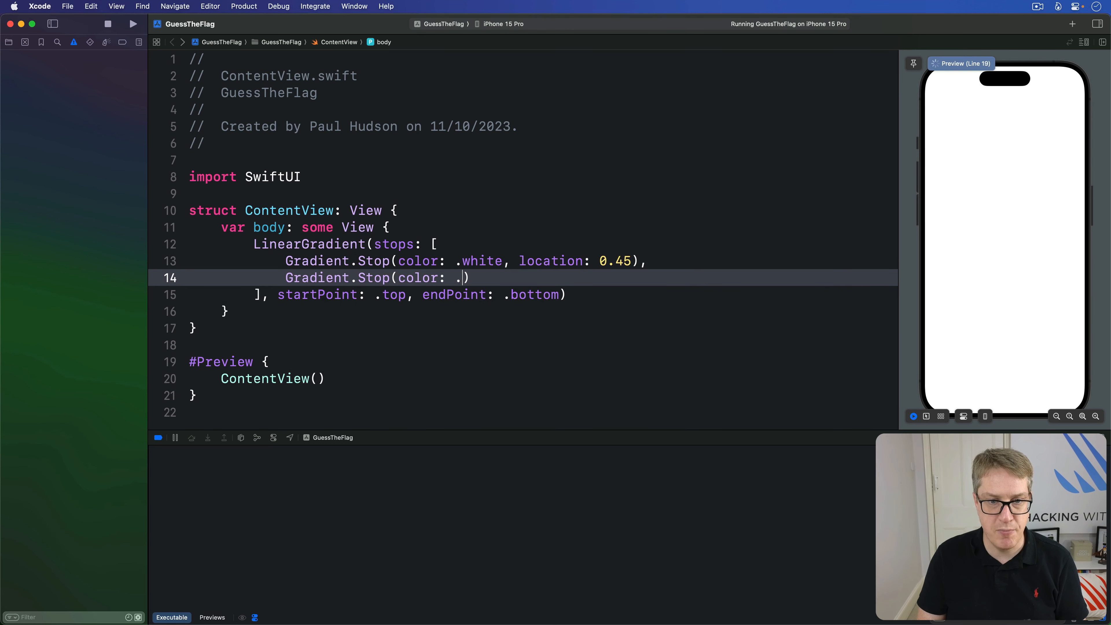
type("black, location: 0")
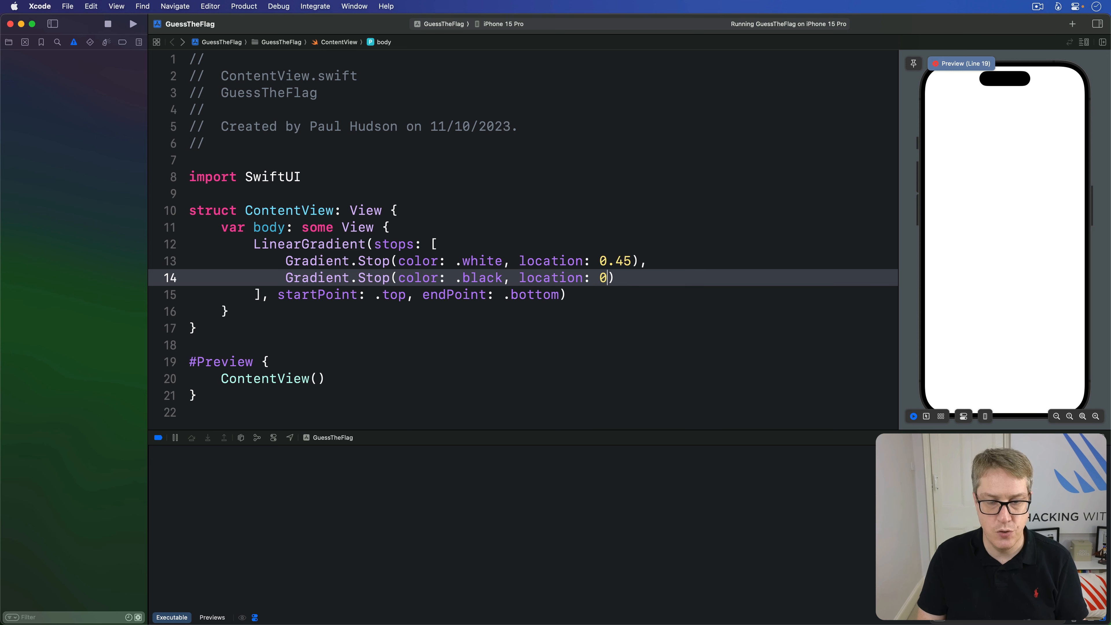
type(".55")
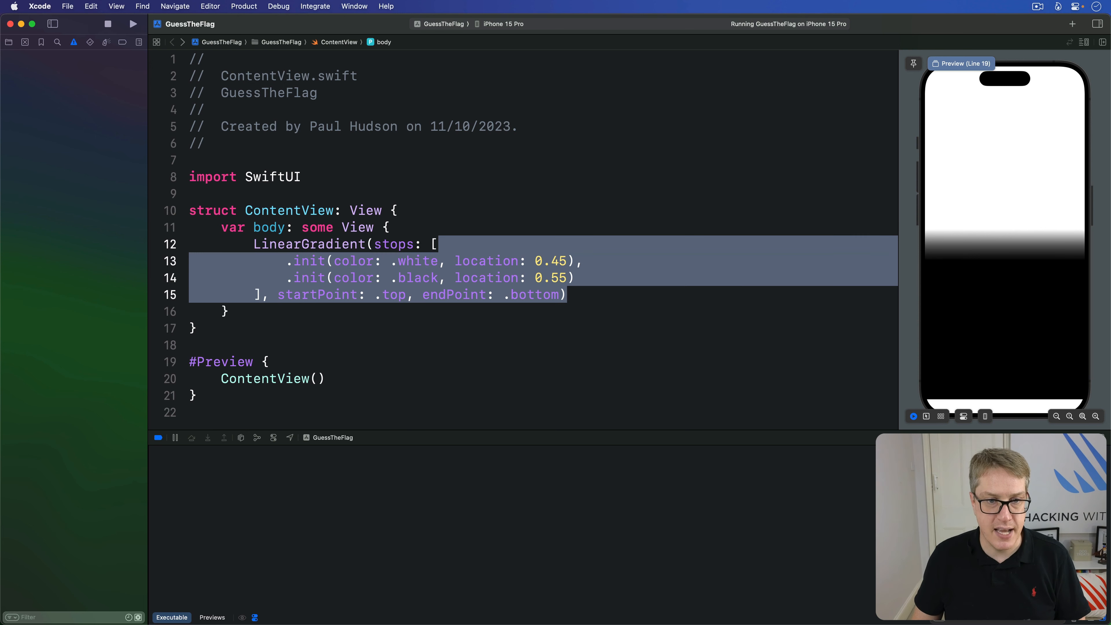
Make the body a RadialGradient of [.blue, .black] centered, start radius 20, end radius 200
type("Radial")
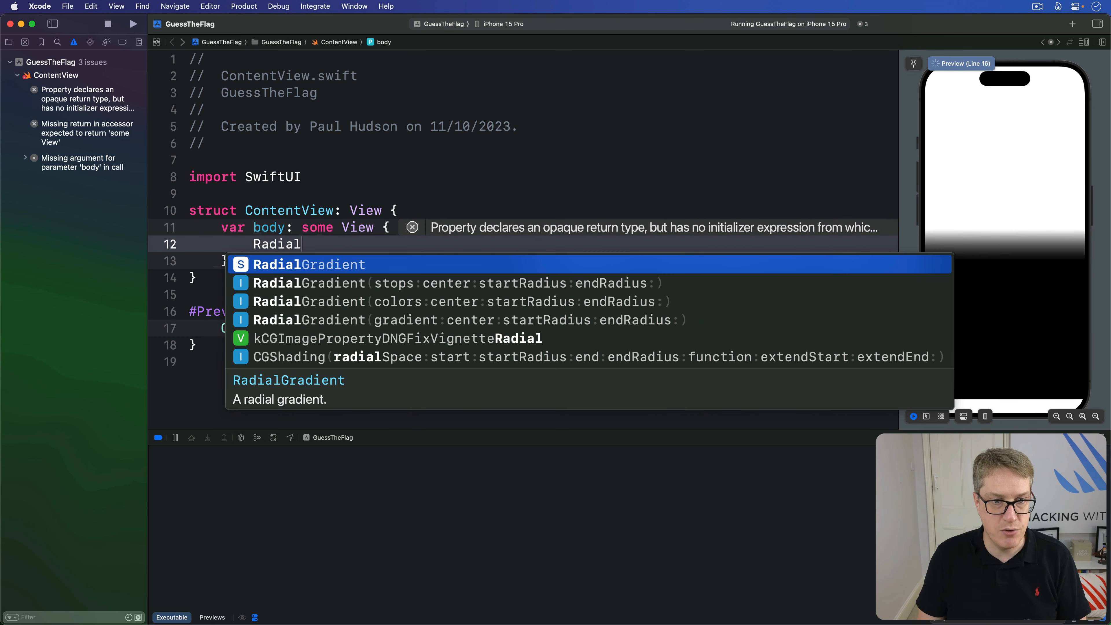
left_click(453, 301)
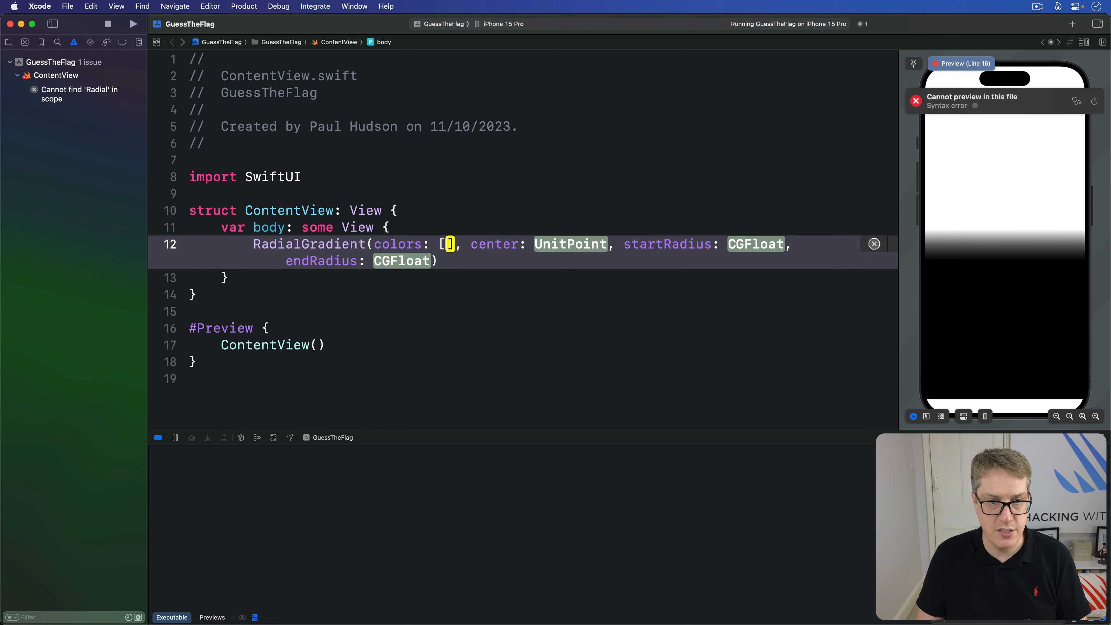
type(".blue,")
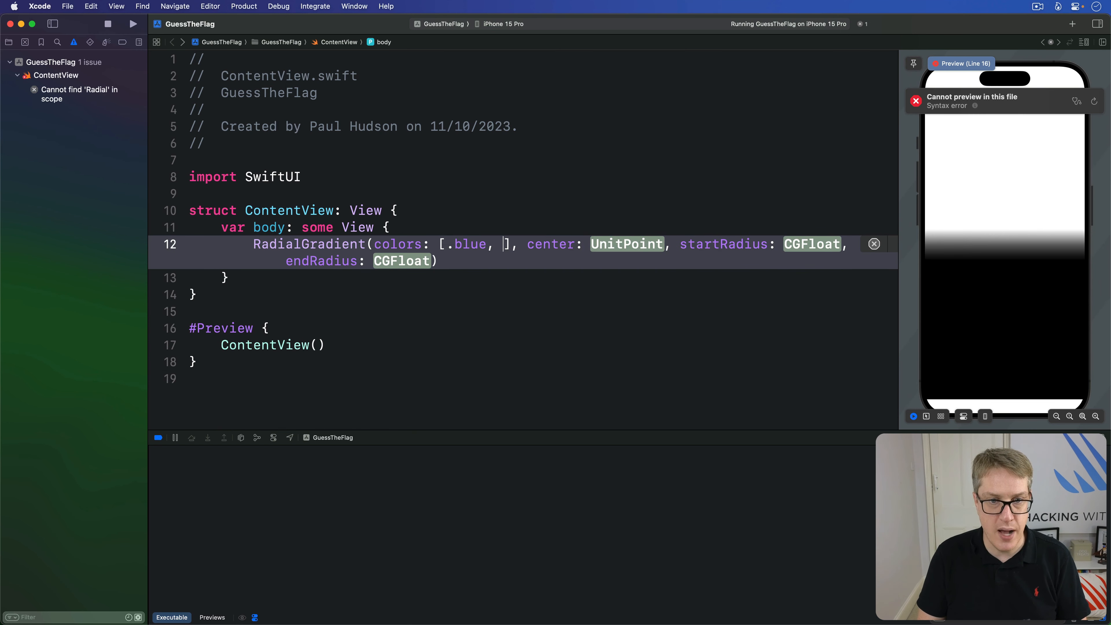
type(".black")
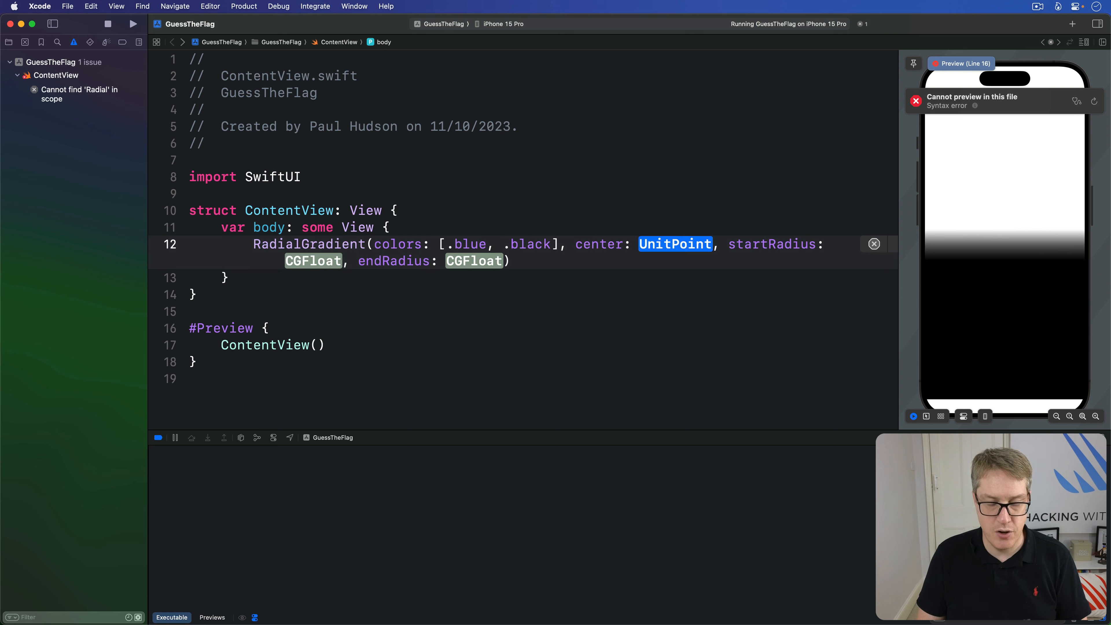
type(".center")
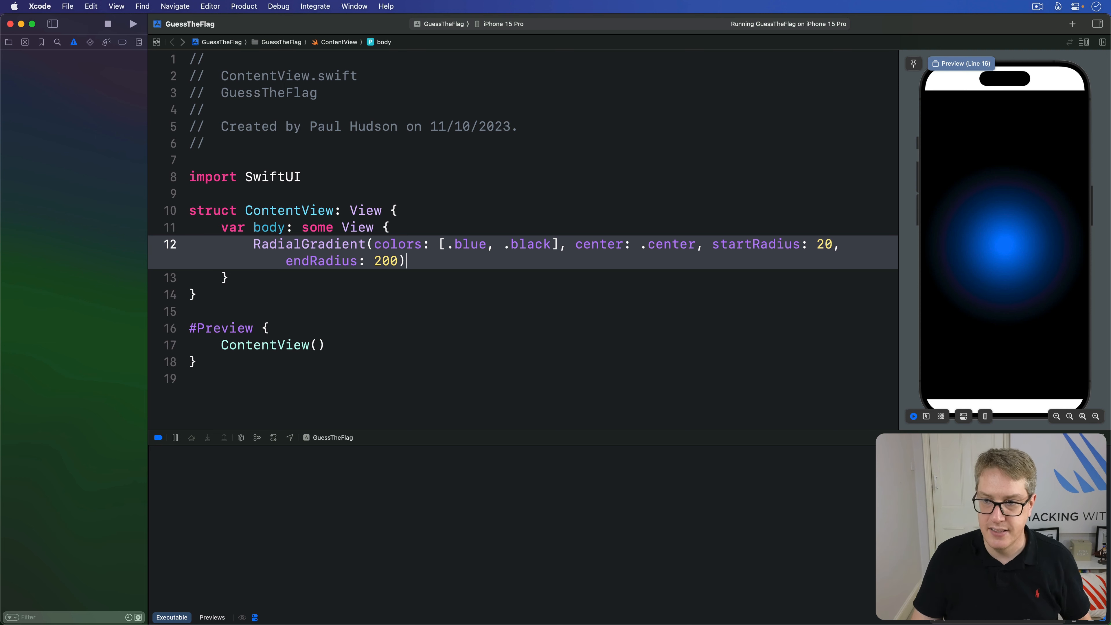
mouse_move(1011, 250)
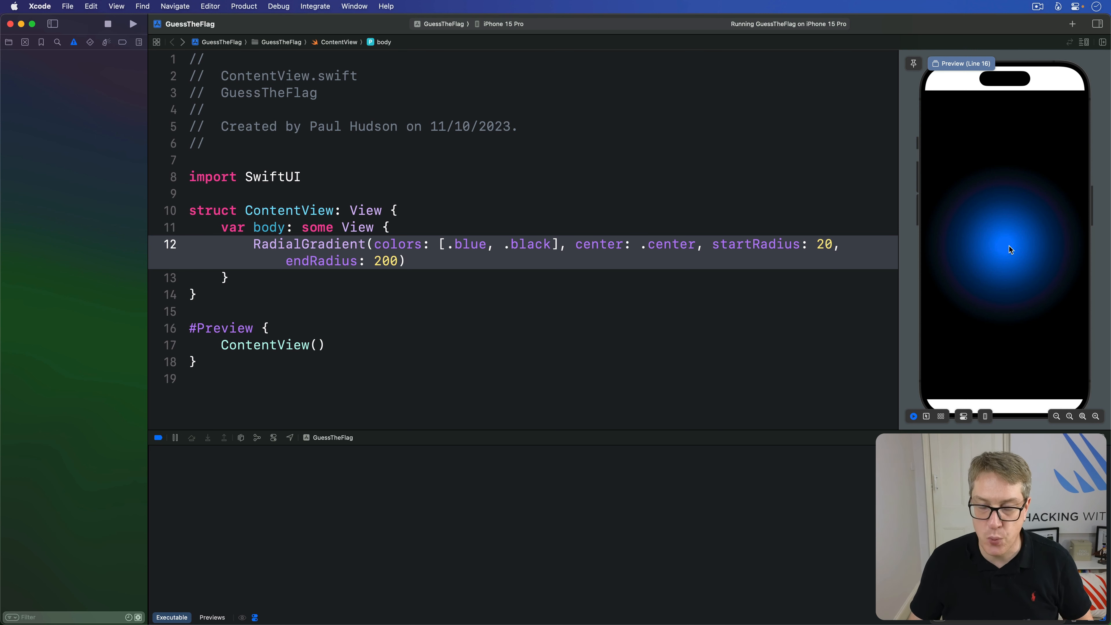
mouse_move(1021, 249)
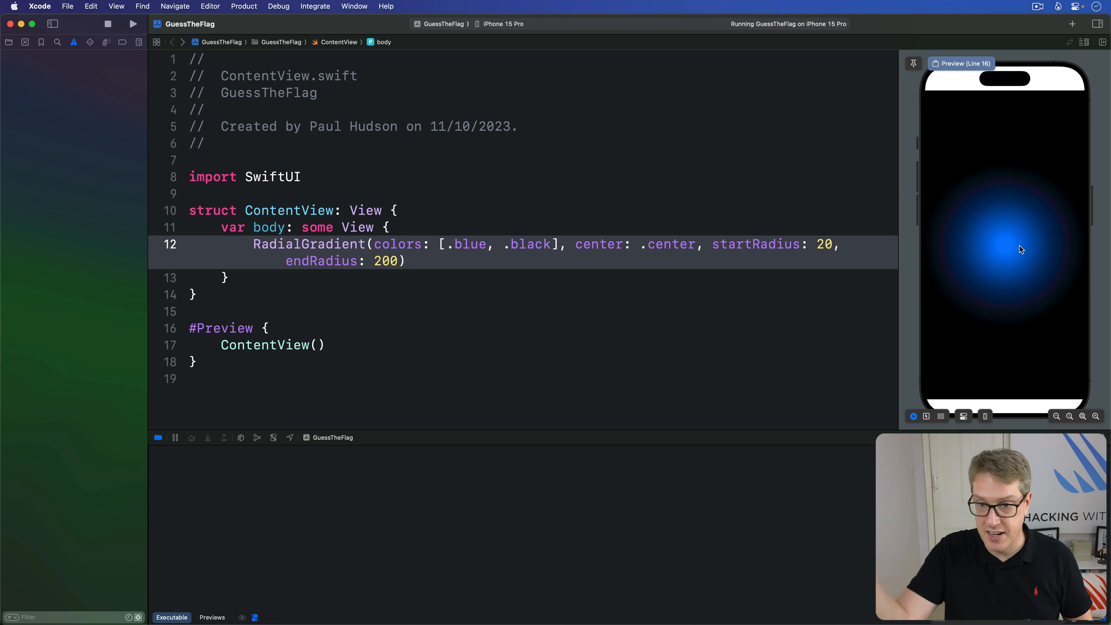
mouse_move(1048, 240)
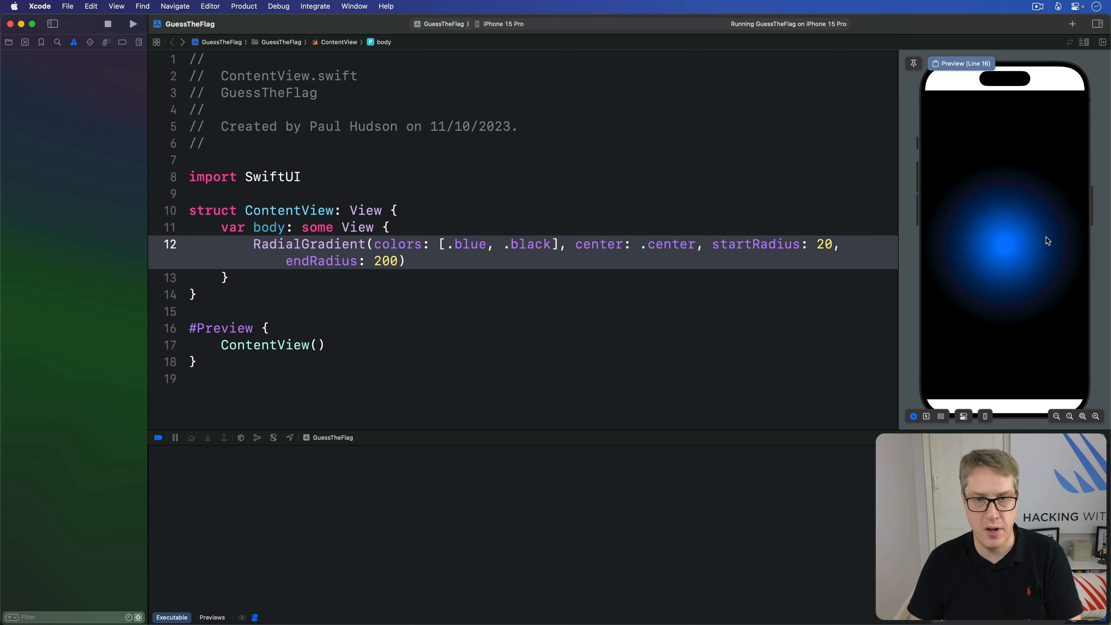
left_click(406, 261)
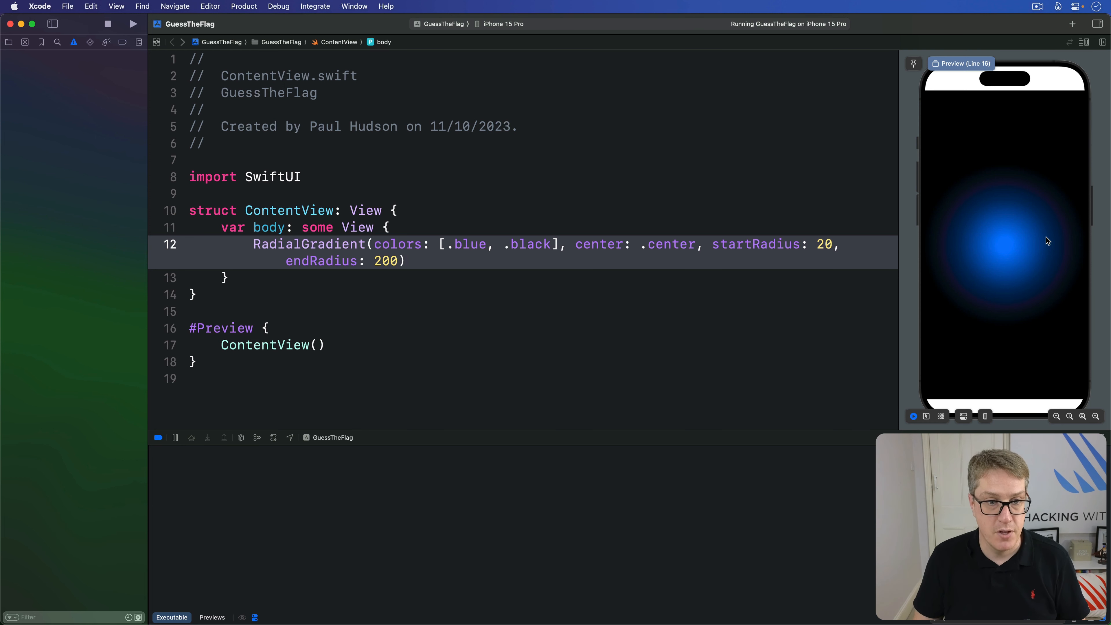
Make the body an AngularGradient of red, yellow, green, blue, purple, red around .center
type("Angul")
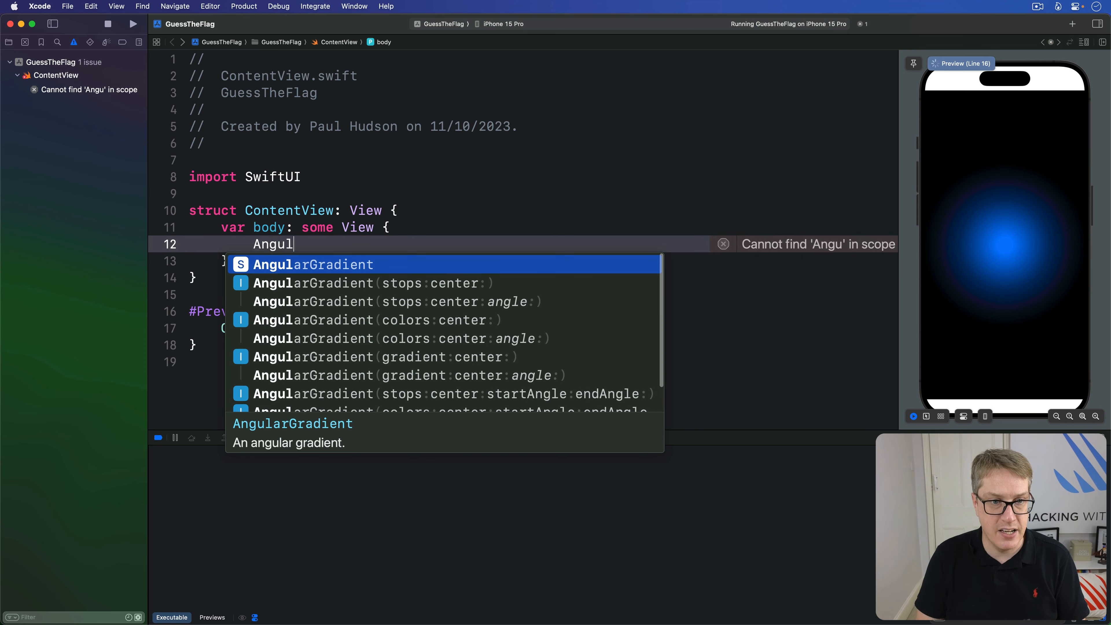
type("arGr")
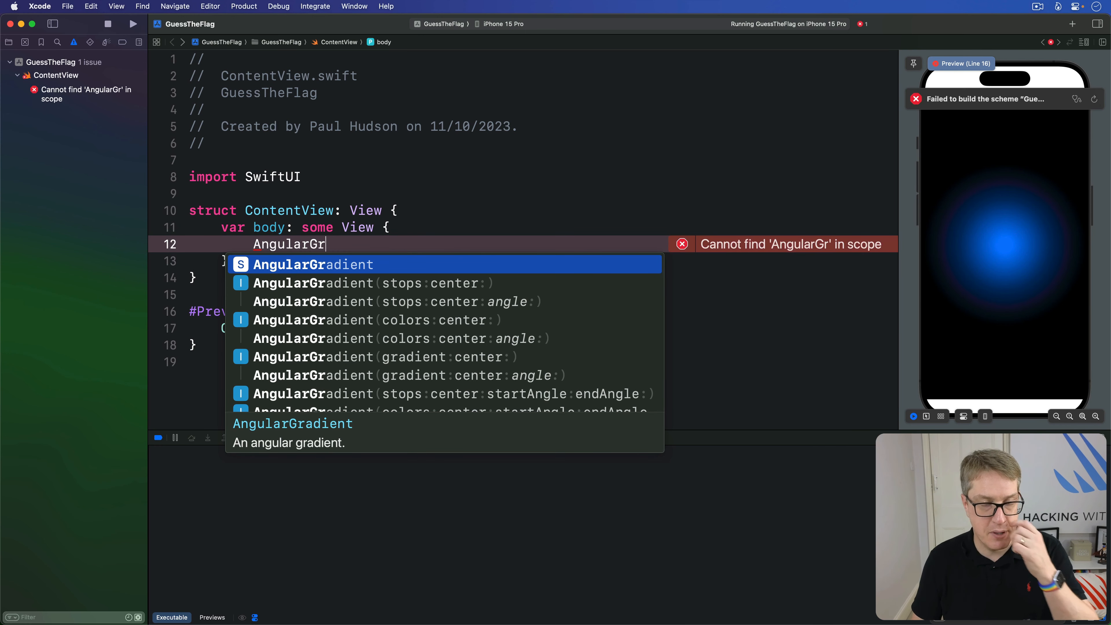
left_click(377, 319)
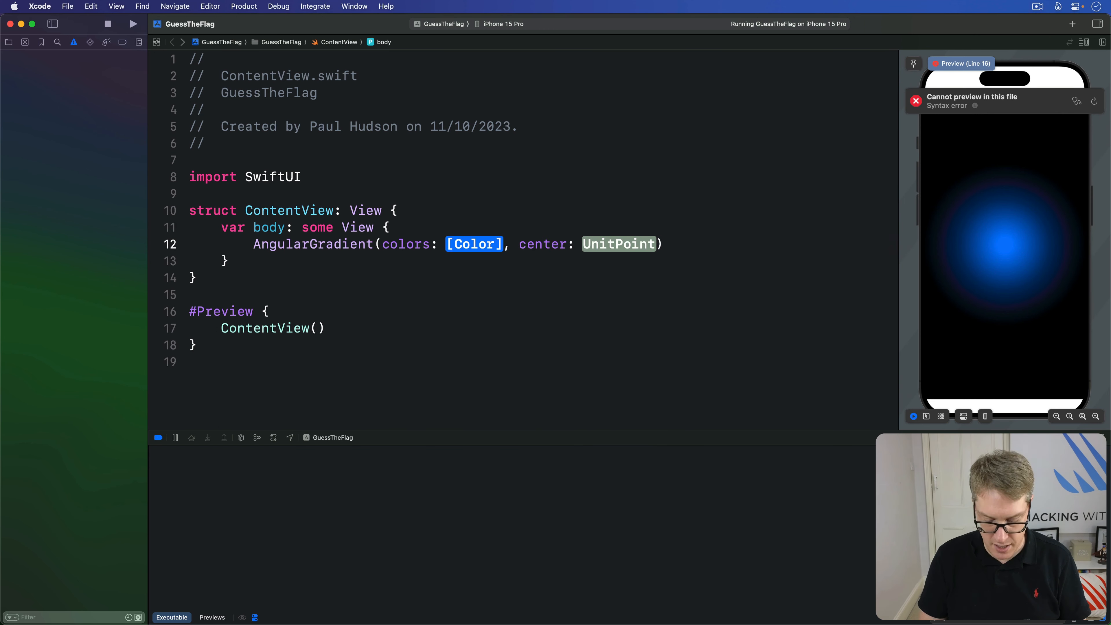
type(".red,")
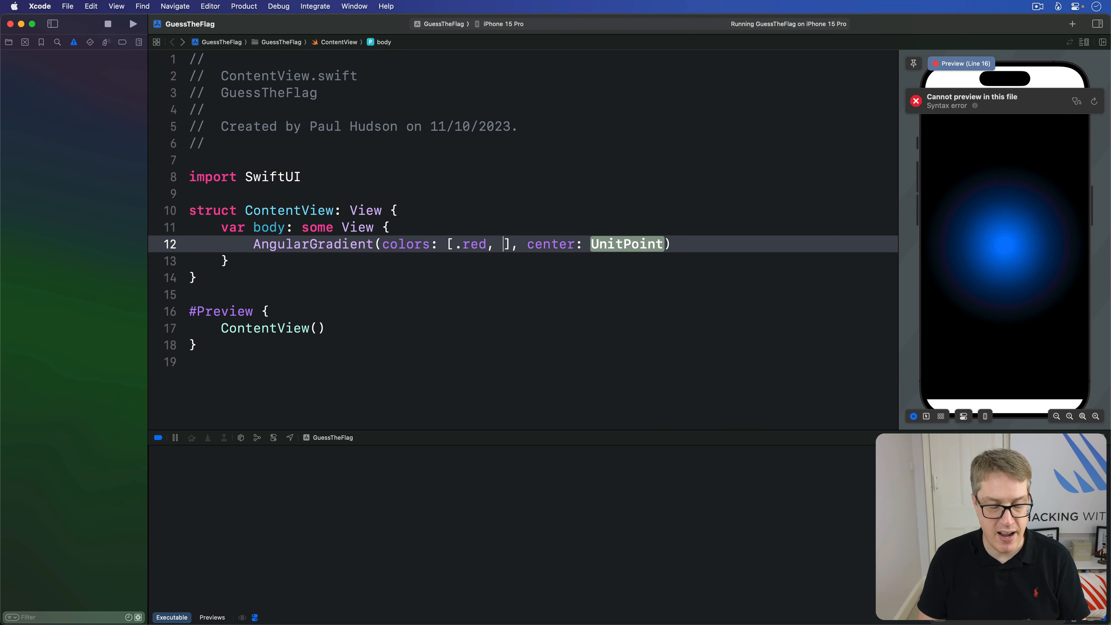
type(".yellow, .gr")
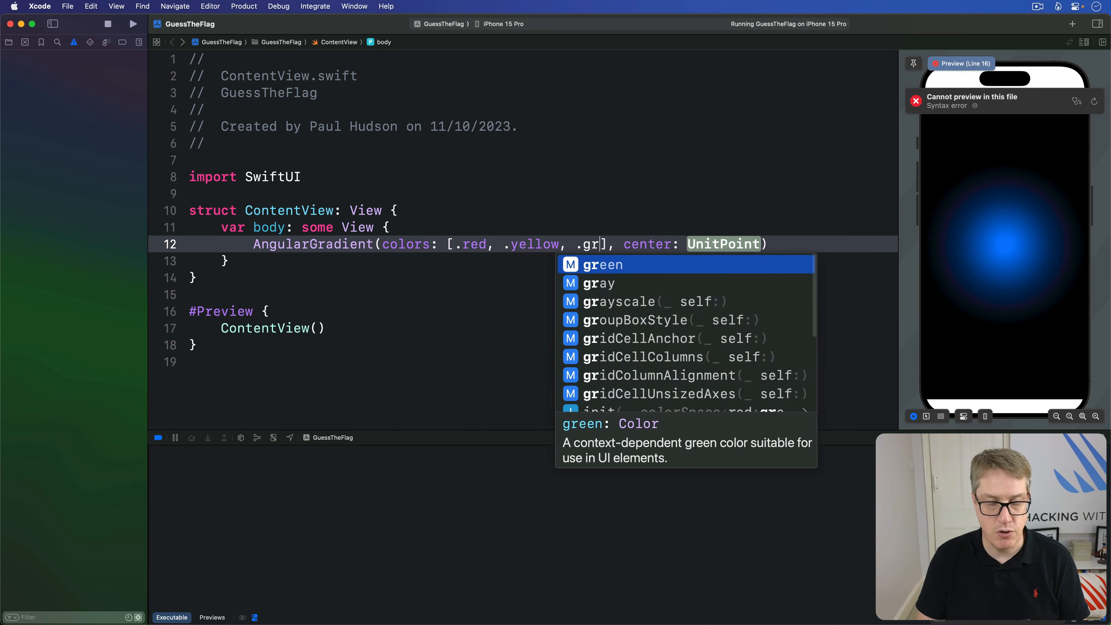
type(".green, .blue, /p")
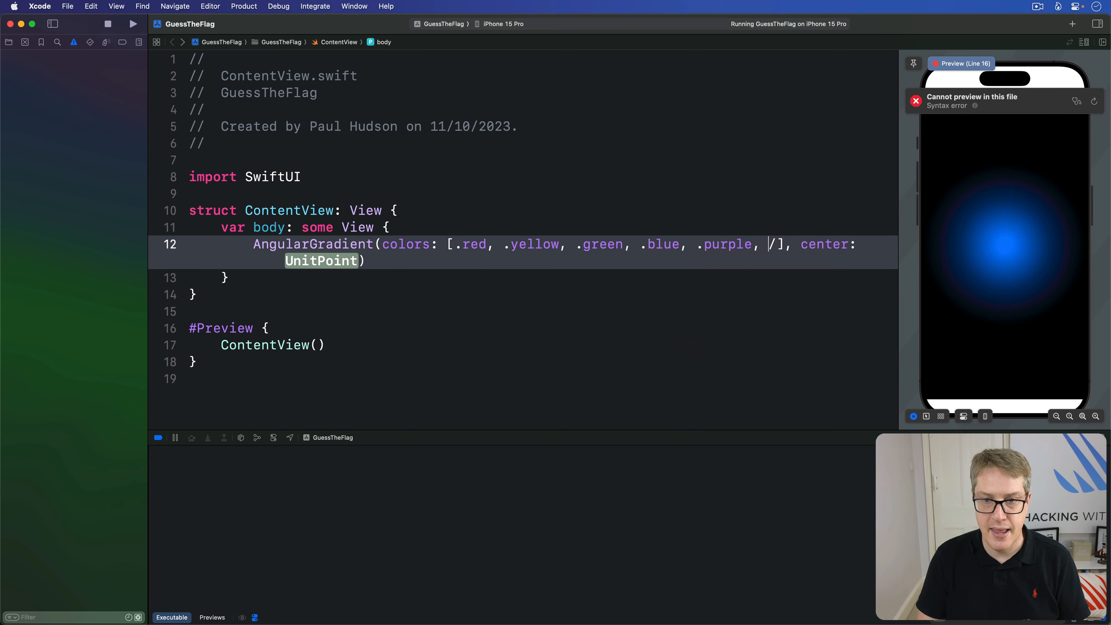
type(".red")
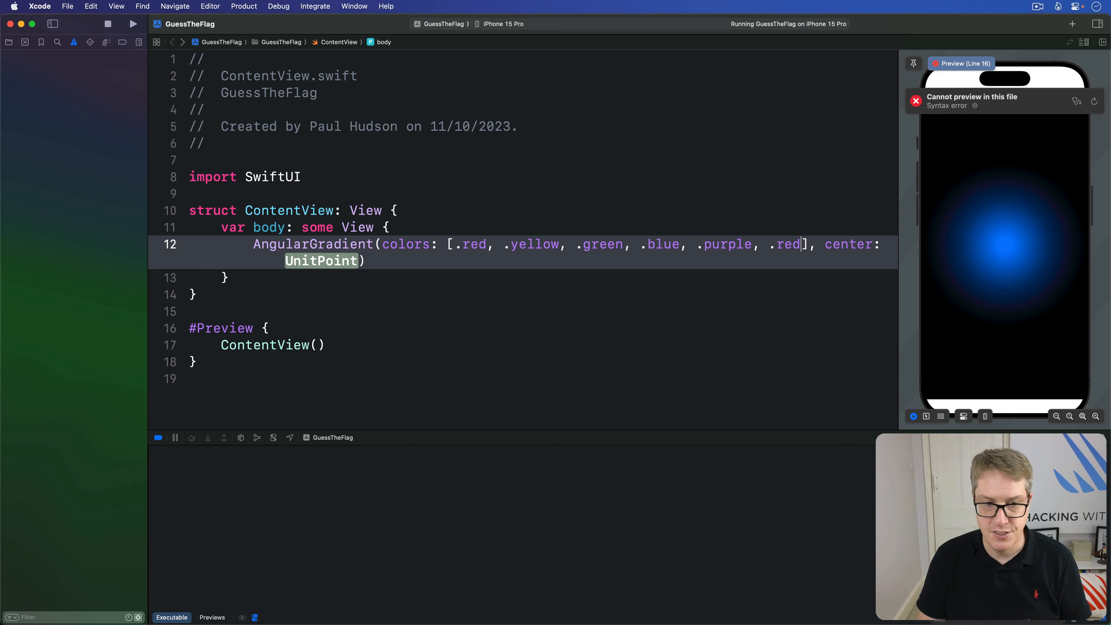
type(".center")
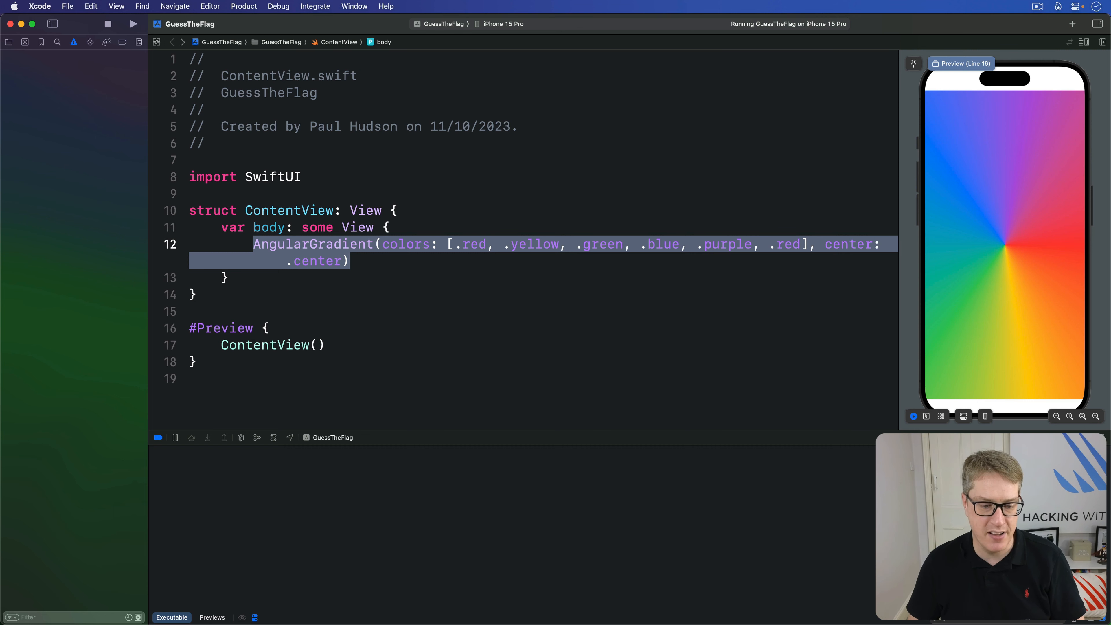
Make the body Text("Your content") with an infinite frame, white foreground and red background
type("Text(\"Your content")
type(".frame(ma")
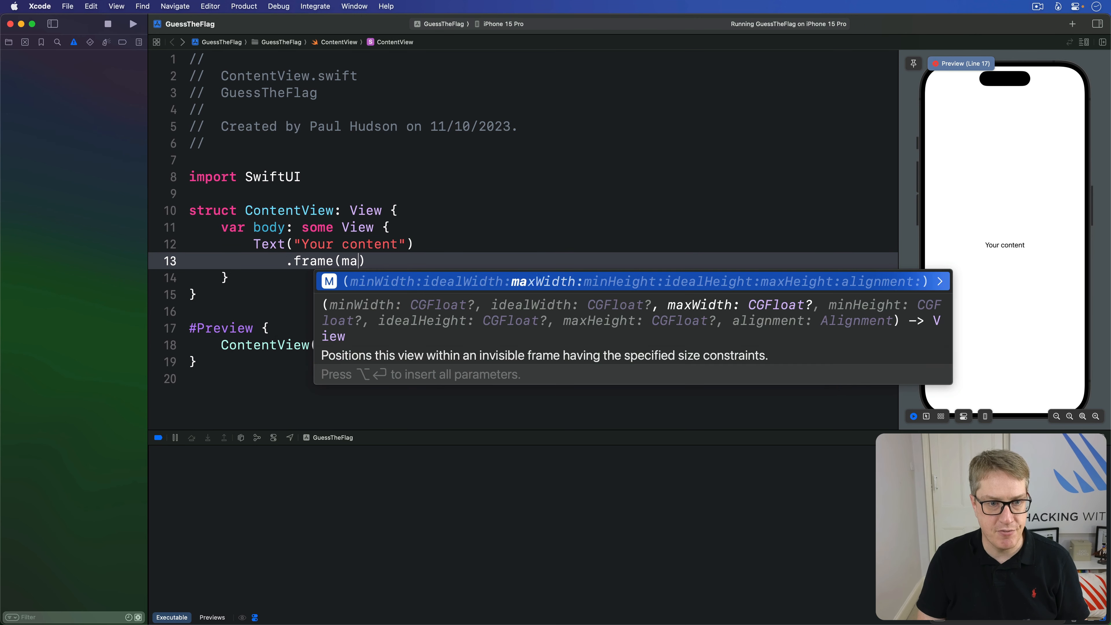
type("xWidth: .infinity, maxHeight: .infinity")
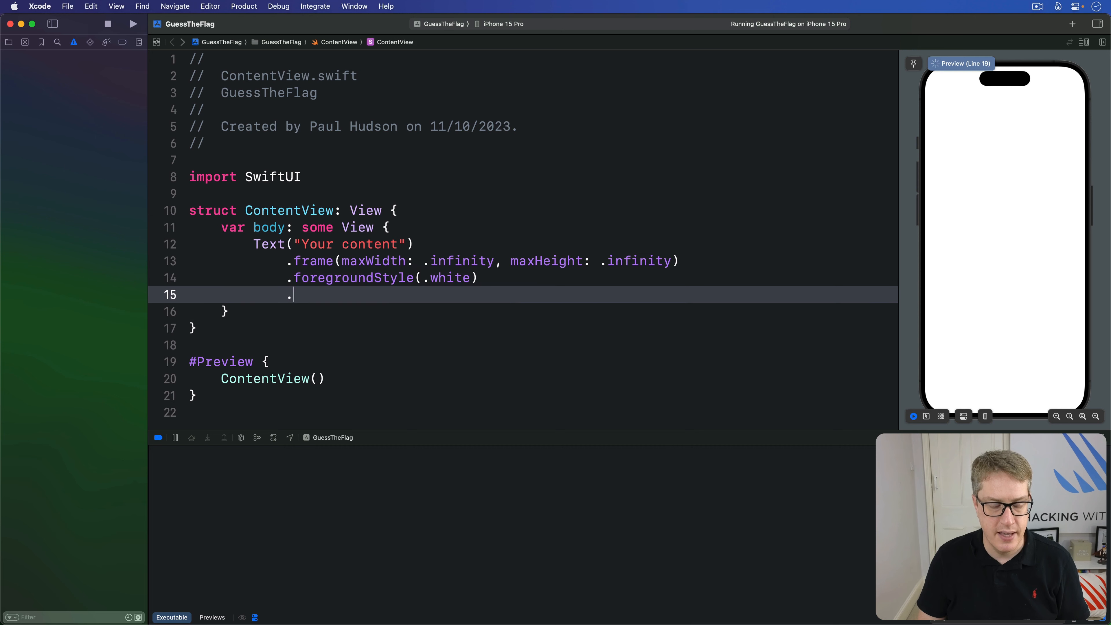
type(".background(.,")
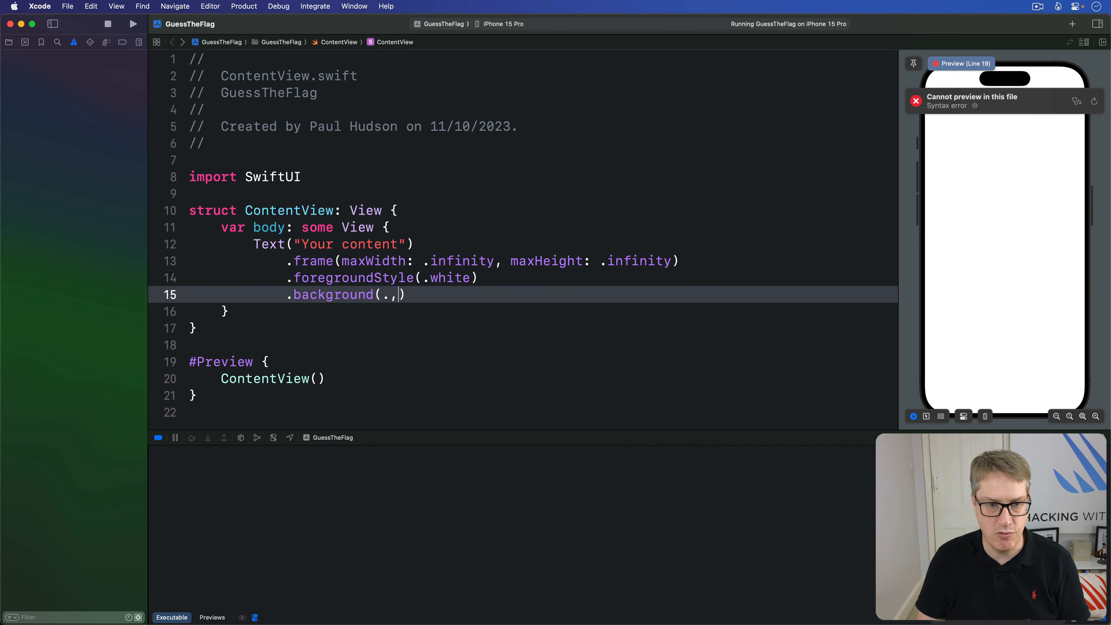
type("red")
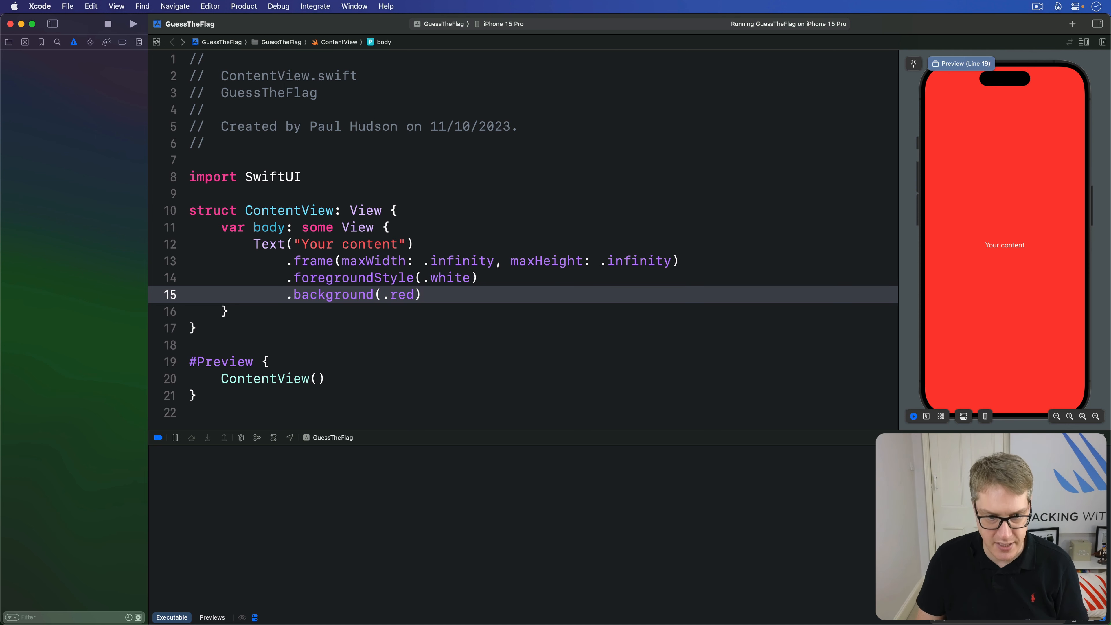
Append .gradient to the background colour and change the colour to .indigo
type(".gradient")
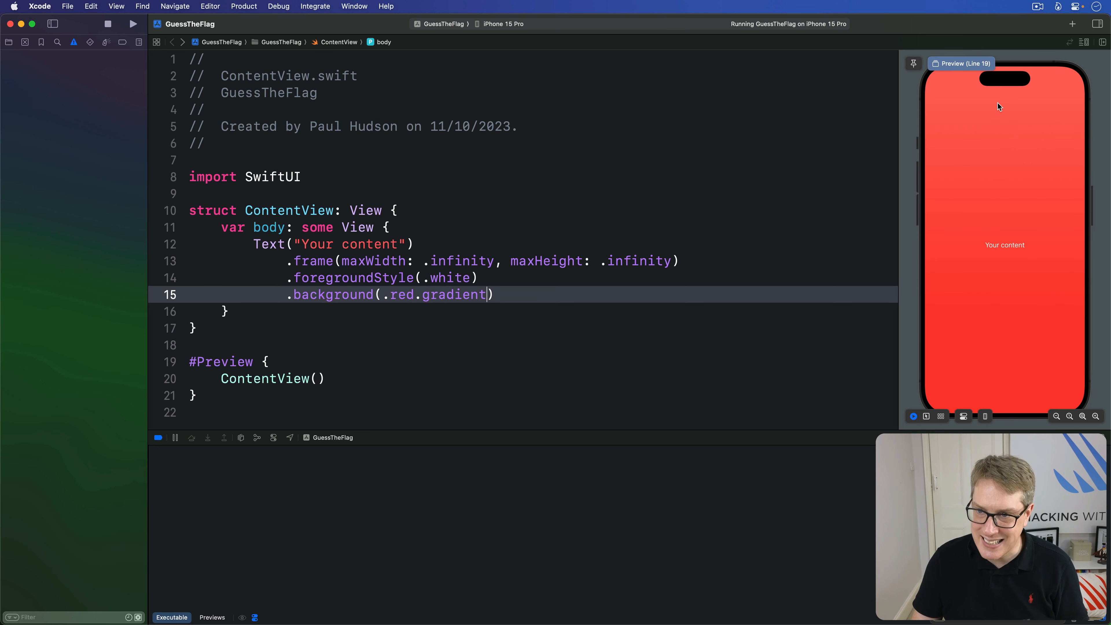
mouse_move(986, 319)
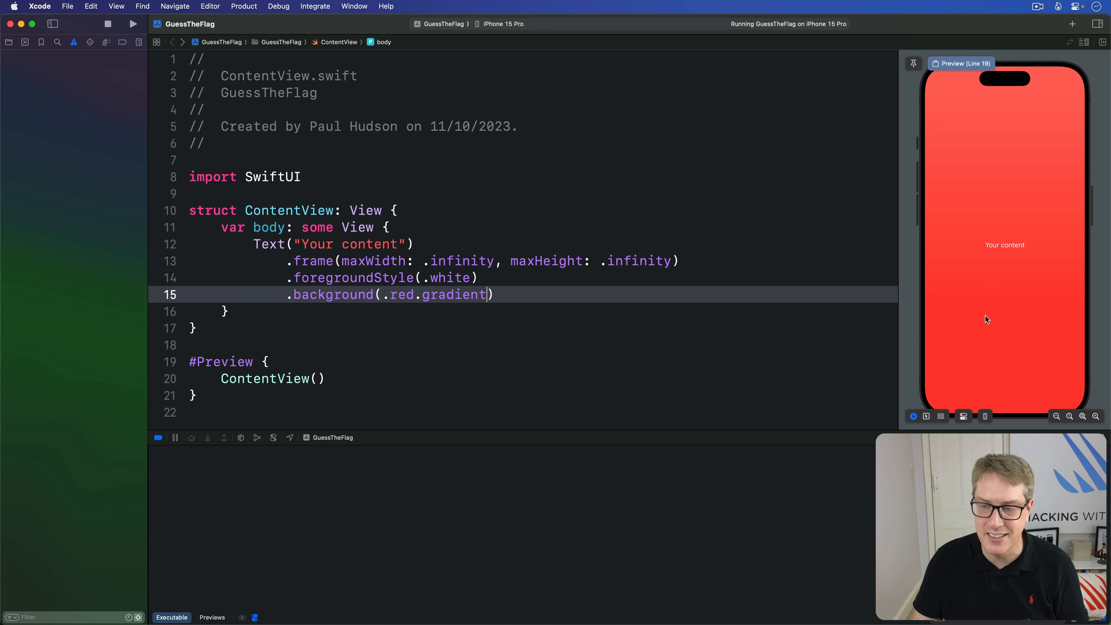
double_click(402, 294)
type("blu")
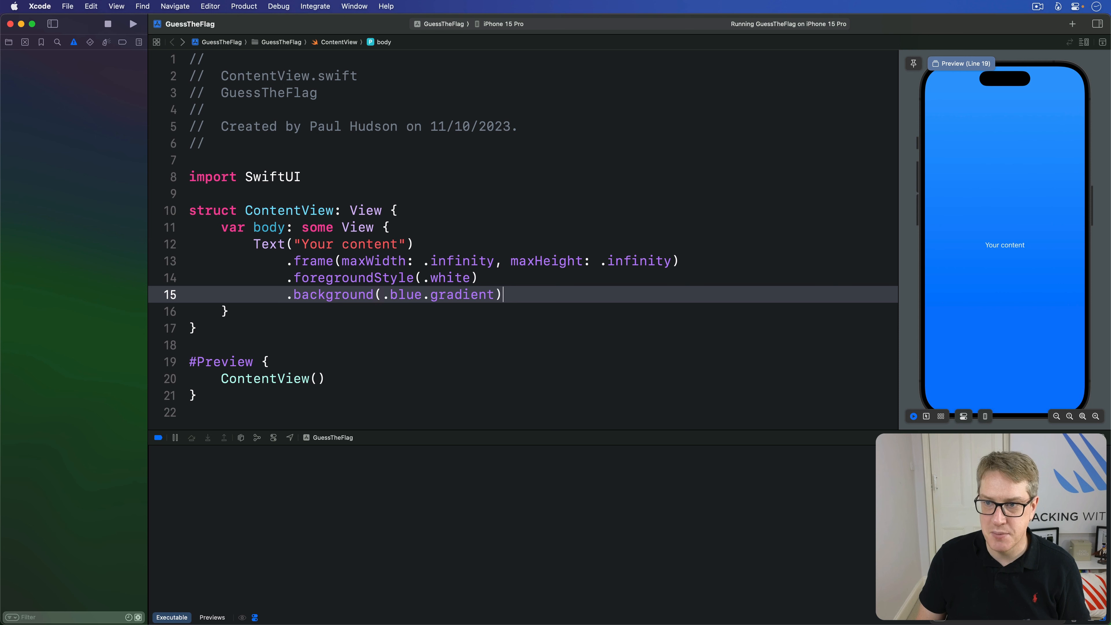
type("indig")
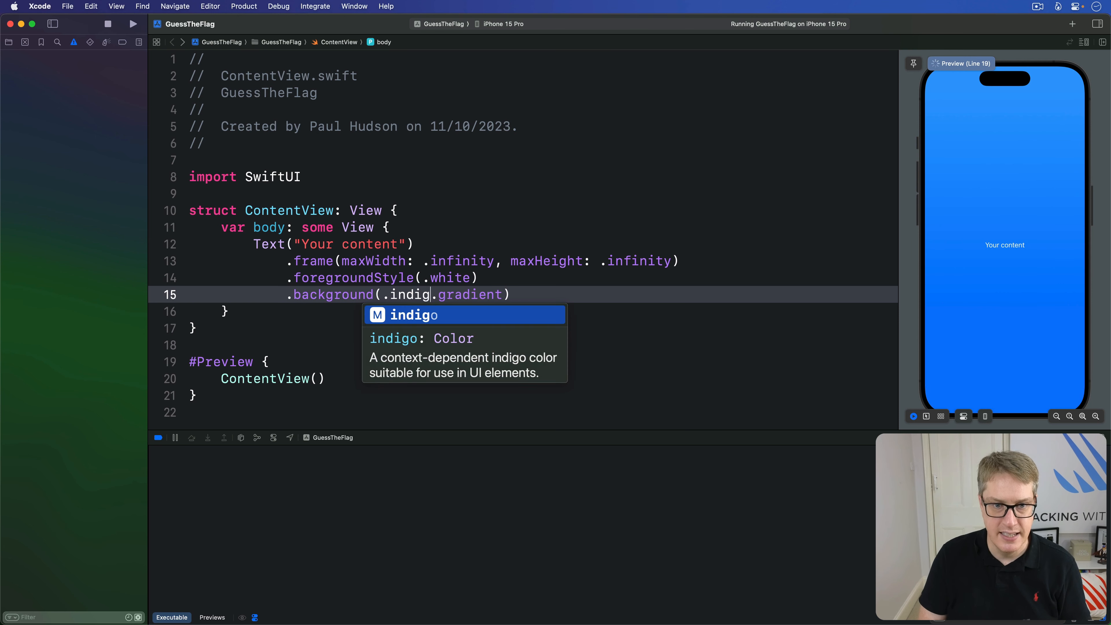
key("return")
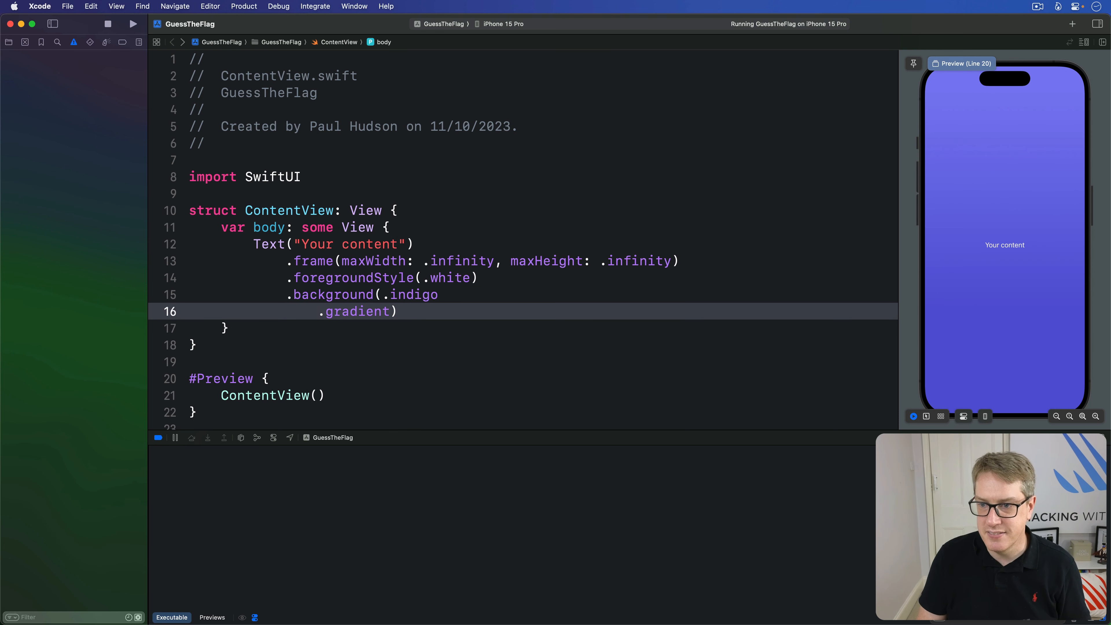